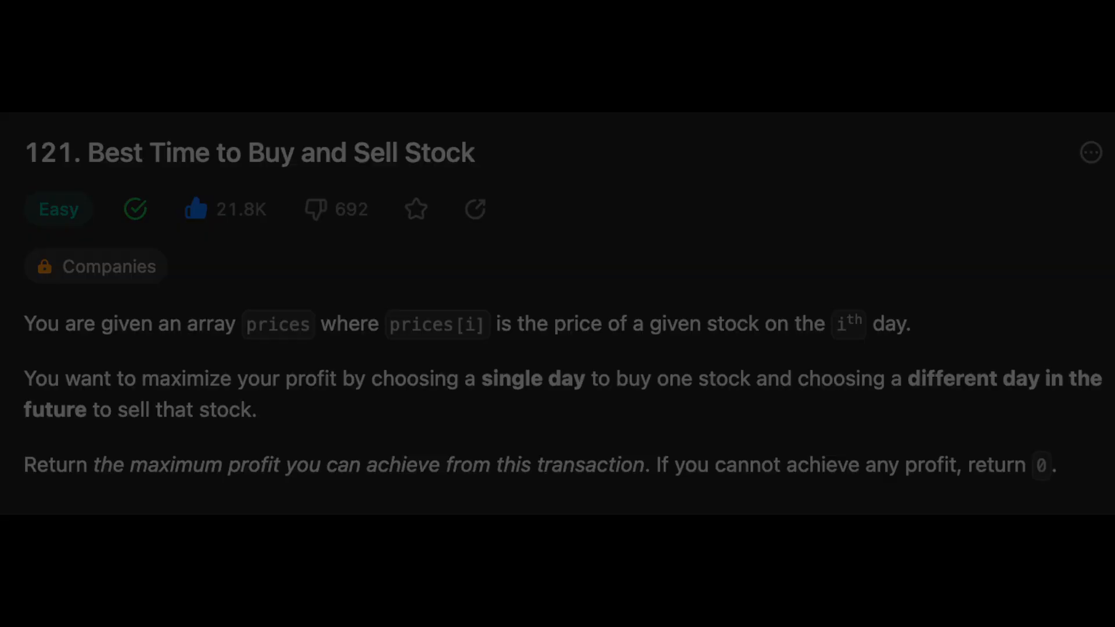
Step: Initialize maxProfit = 0 at the top of the maxProfit method
type("maxProfit = 0")
type("ch")
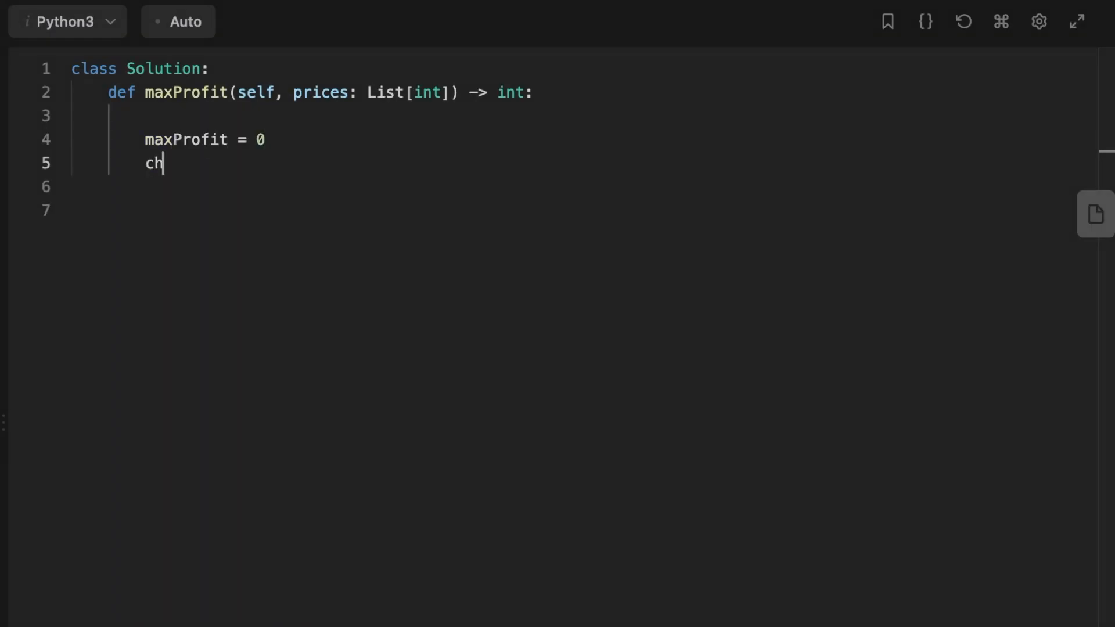
Step: Set cheapestPrice = prices[0] and loop for i in range(1, len(prices))
type("eapestPrice")
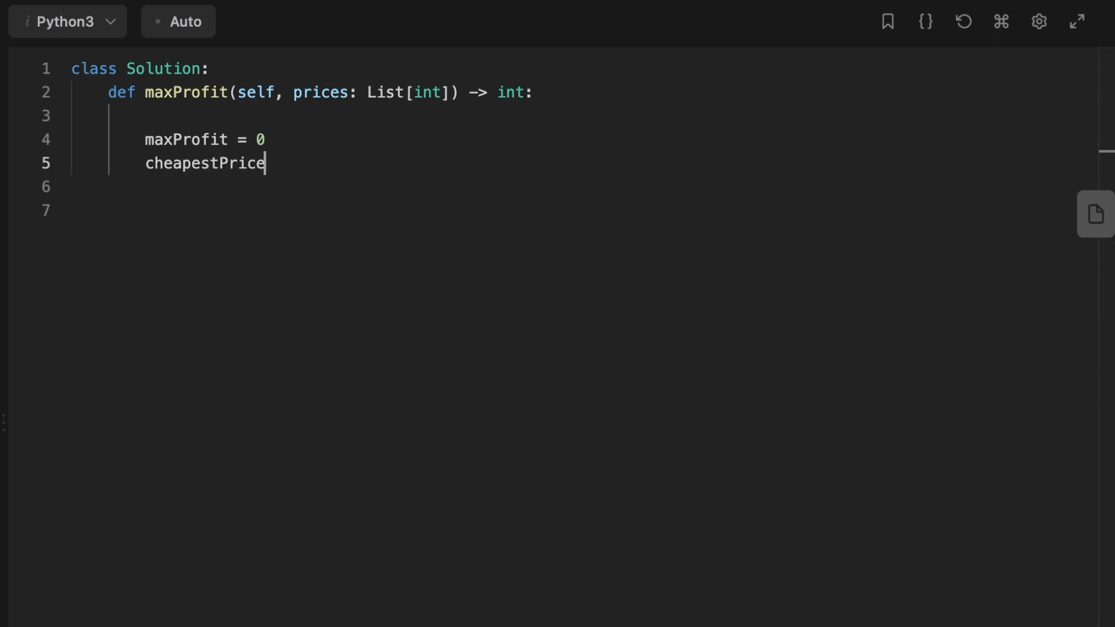
type("= prices")
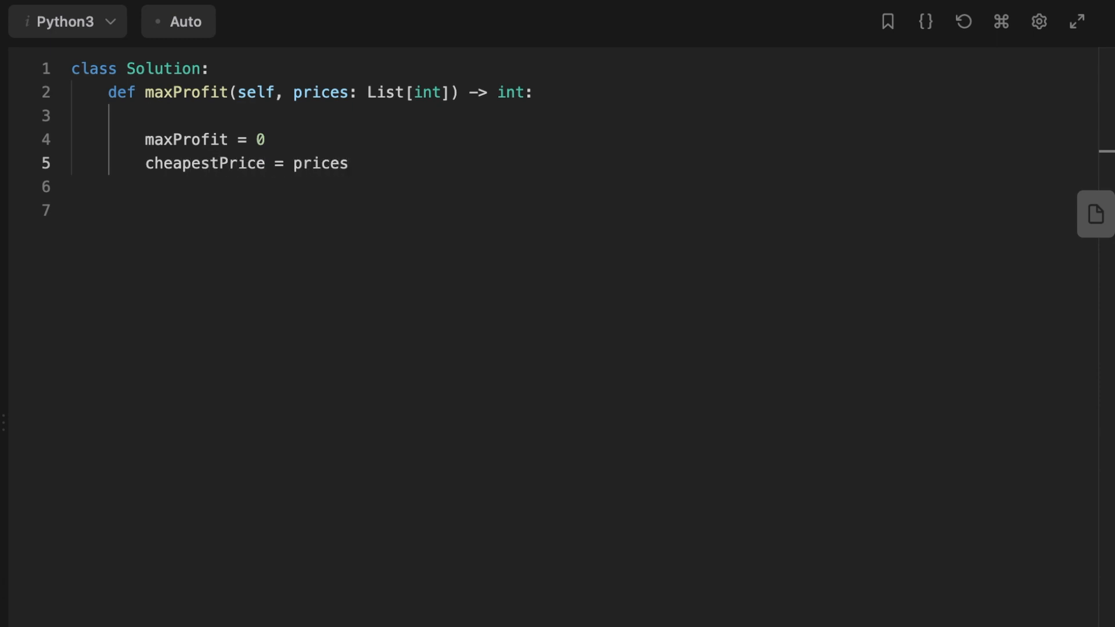
type("[0]")
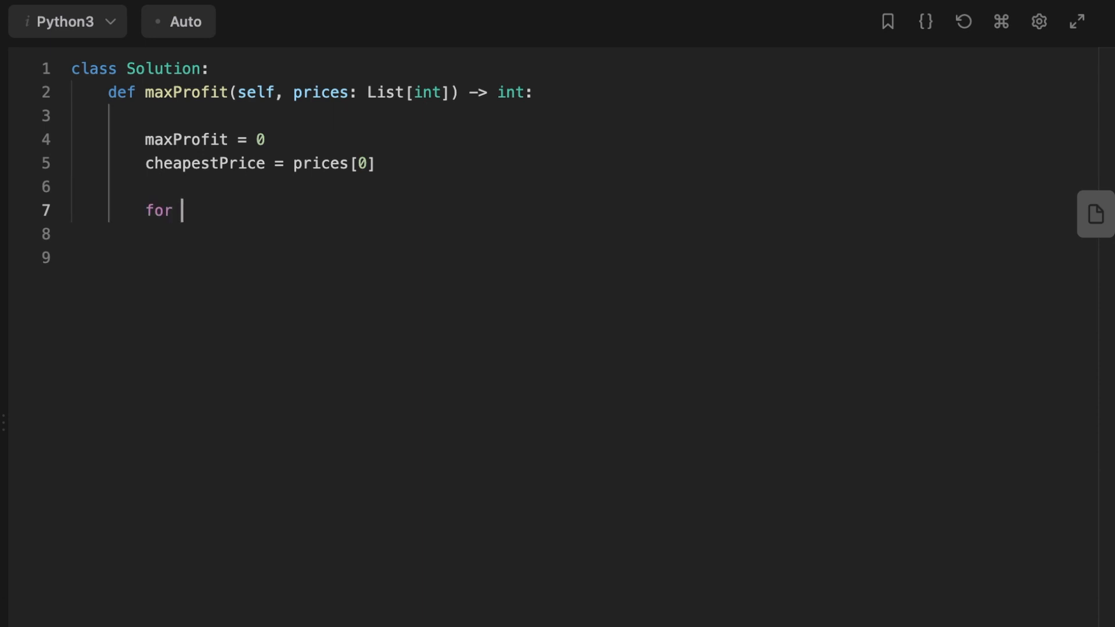
type("i in range(1)")
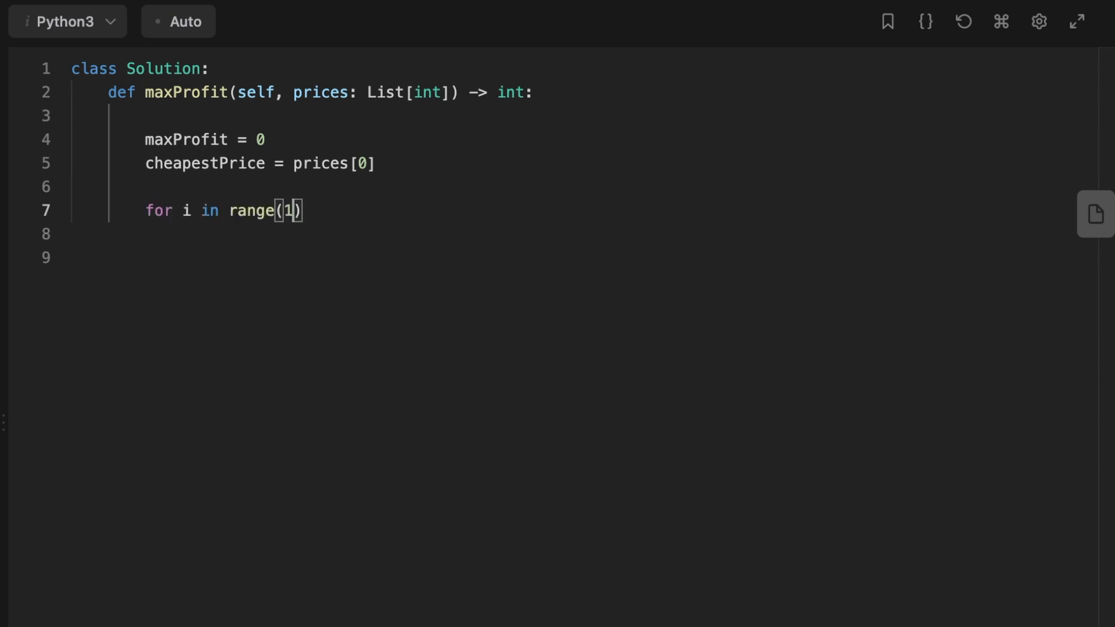
type(", len(prices)):")
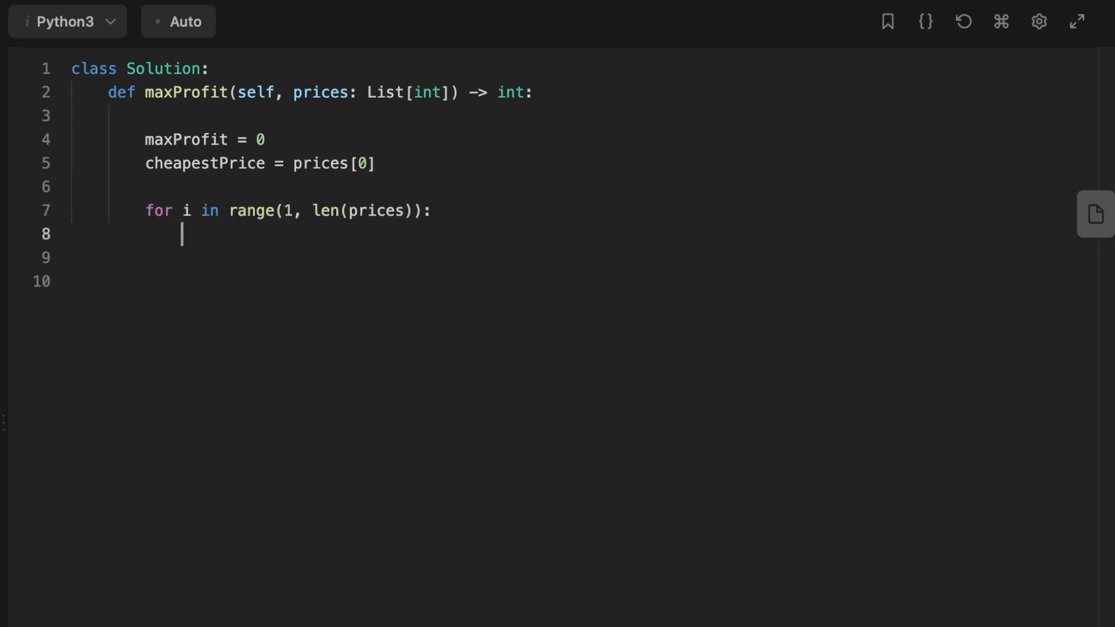
Step: Add the check if prices[i] < cheapestPrice and begin the cheapestPrice update
type("if prices")
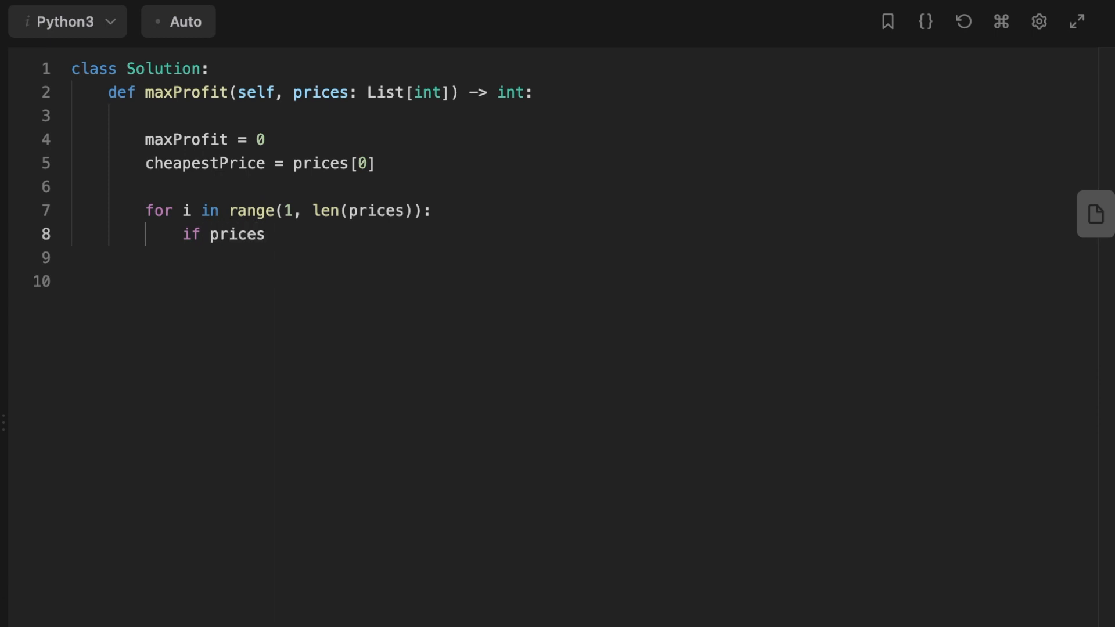
type("[i] <")
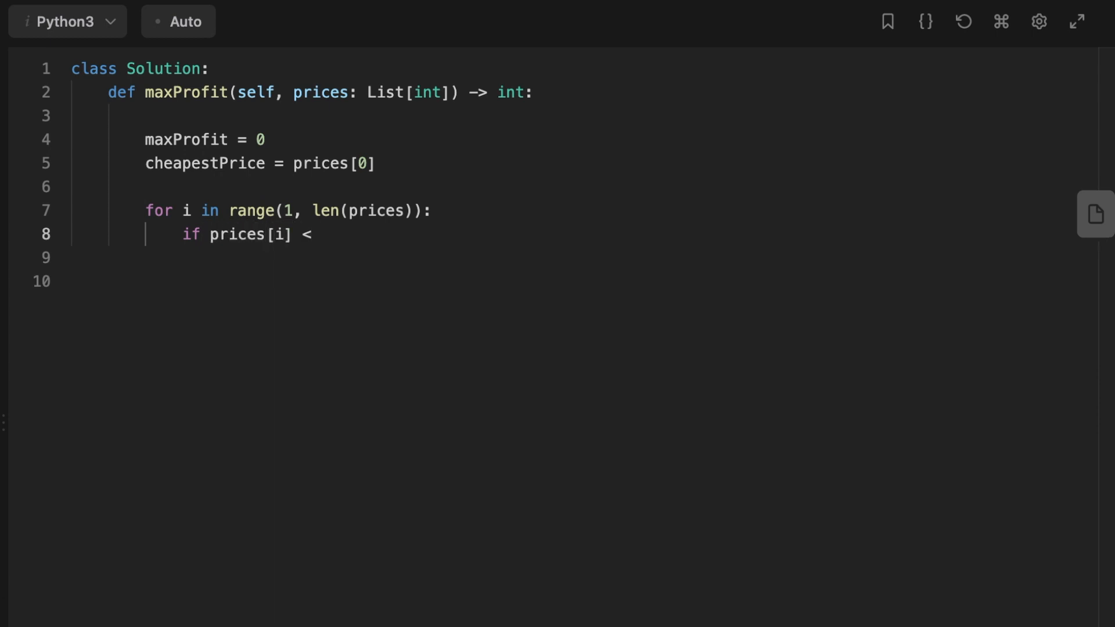
type("ch")
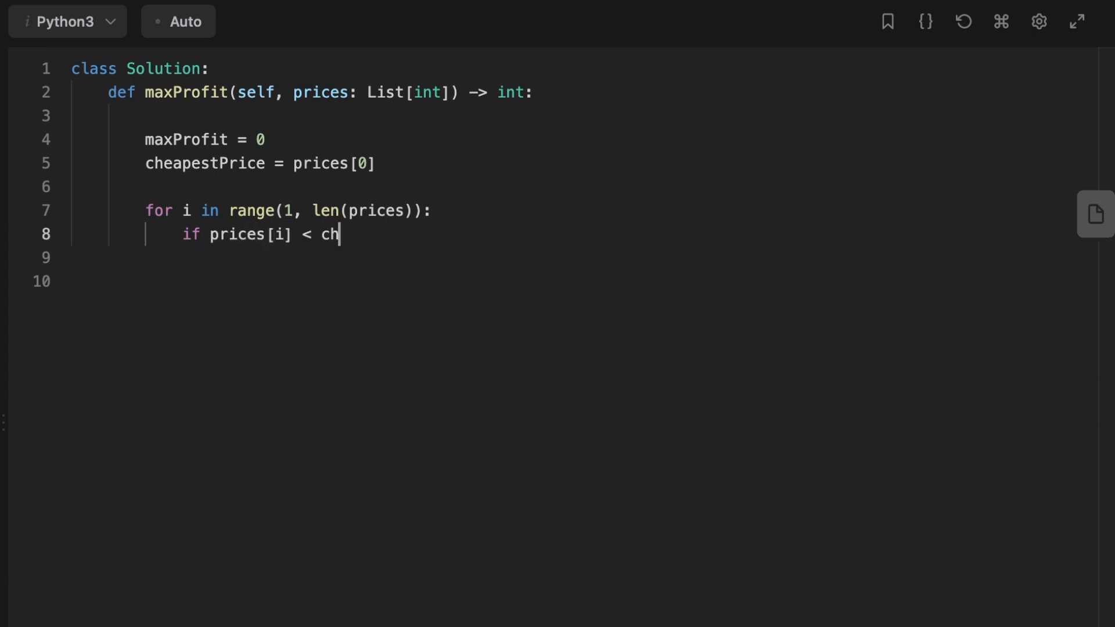
type("eapestPrice:")
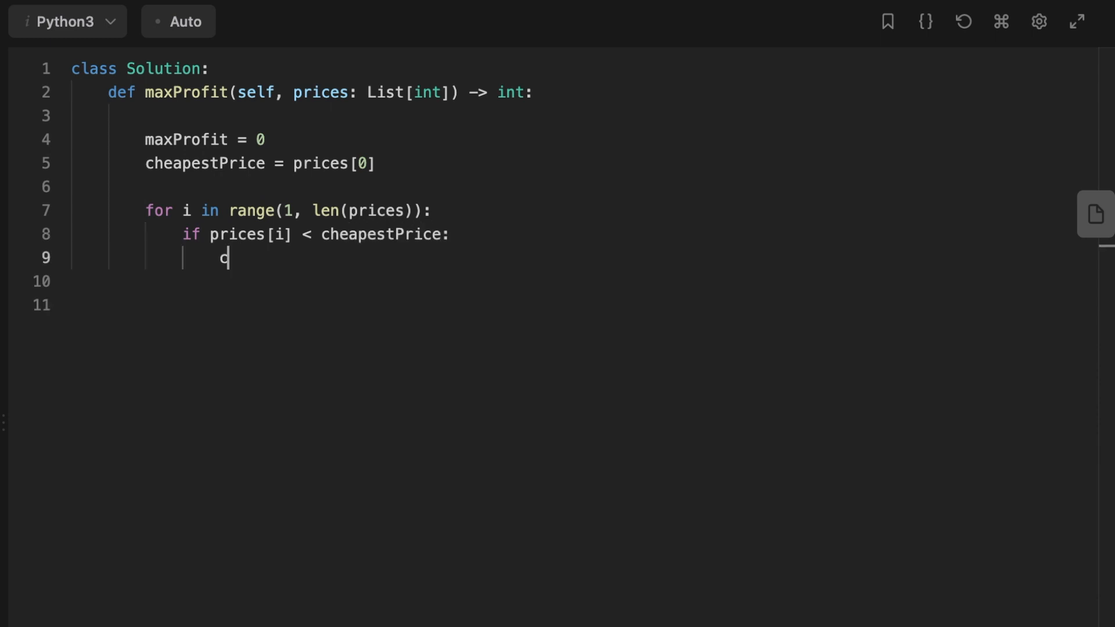
type("heap")
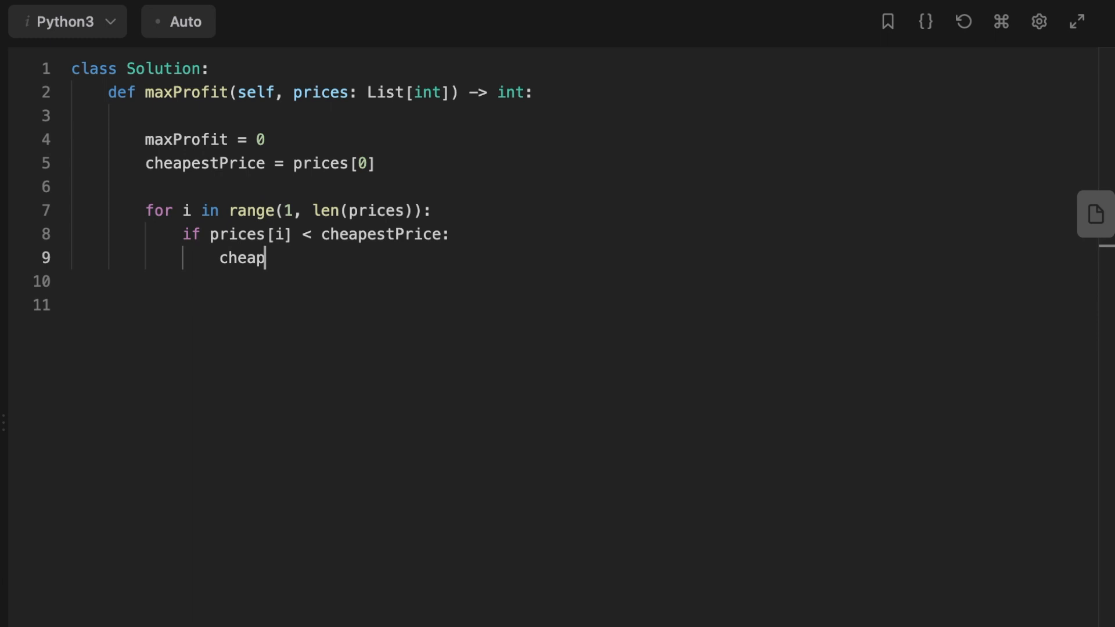
type("estPrice =")
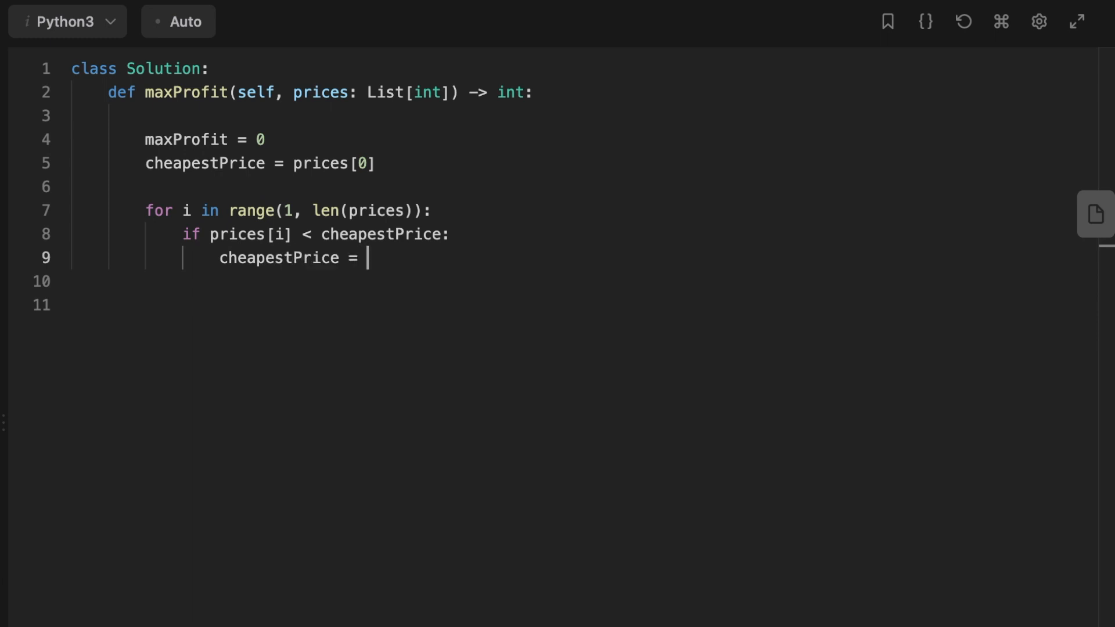
Step: Update cheapestPrice = prices[i] and compute currentPrice = prices[i] - cheapestPrice
type("prices[i]")
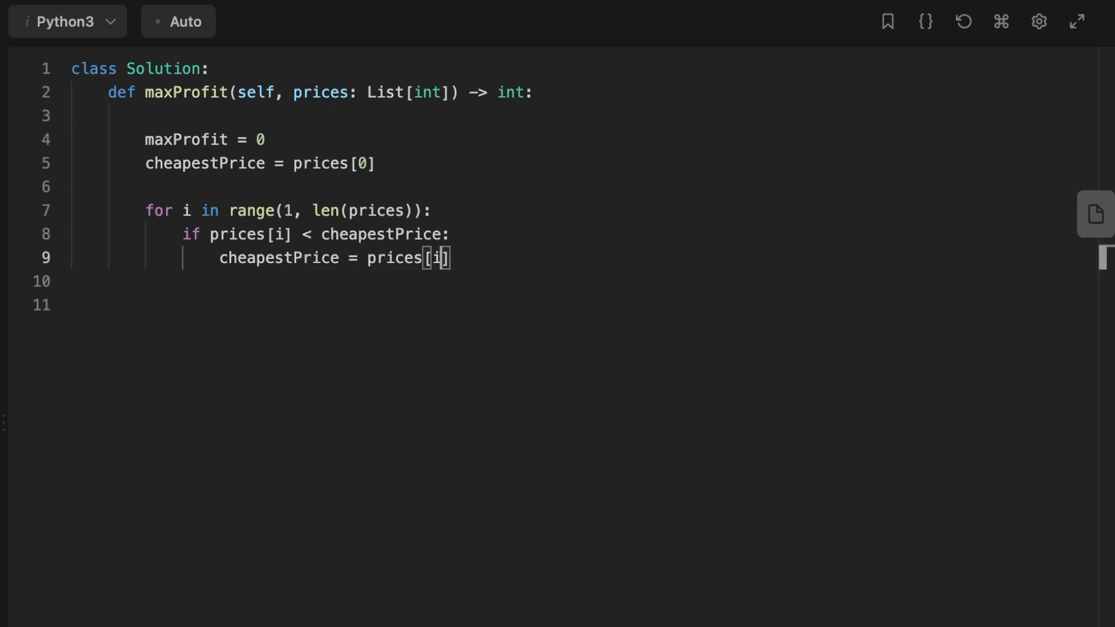
type("curr")
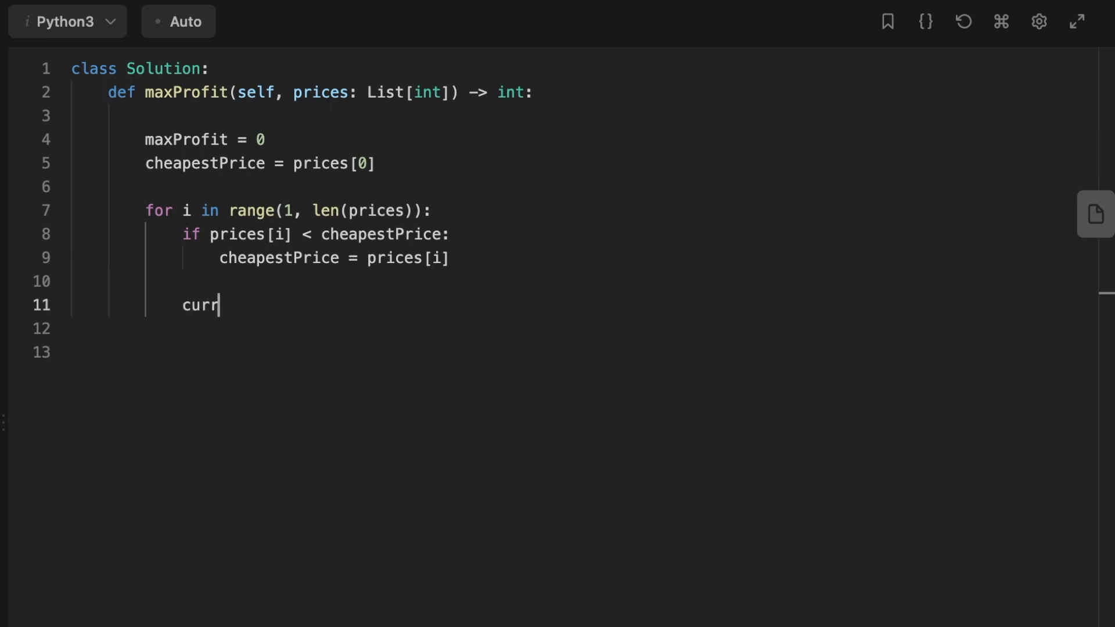
type("entPrice")
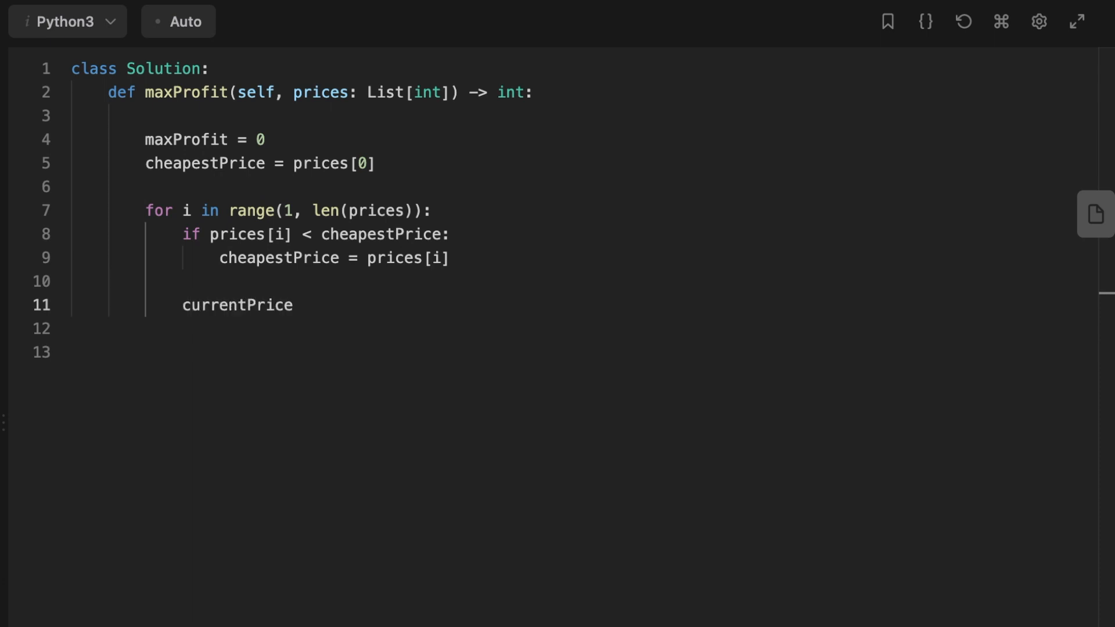
type("= p")
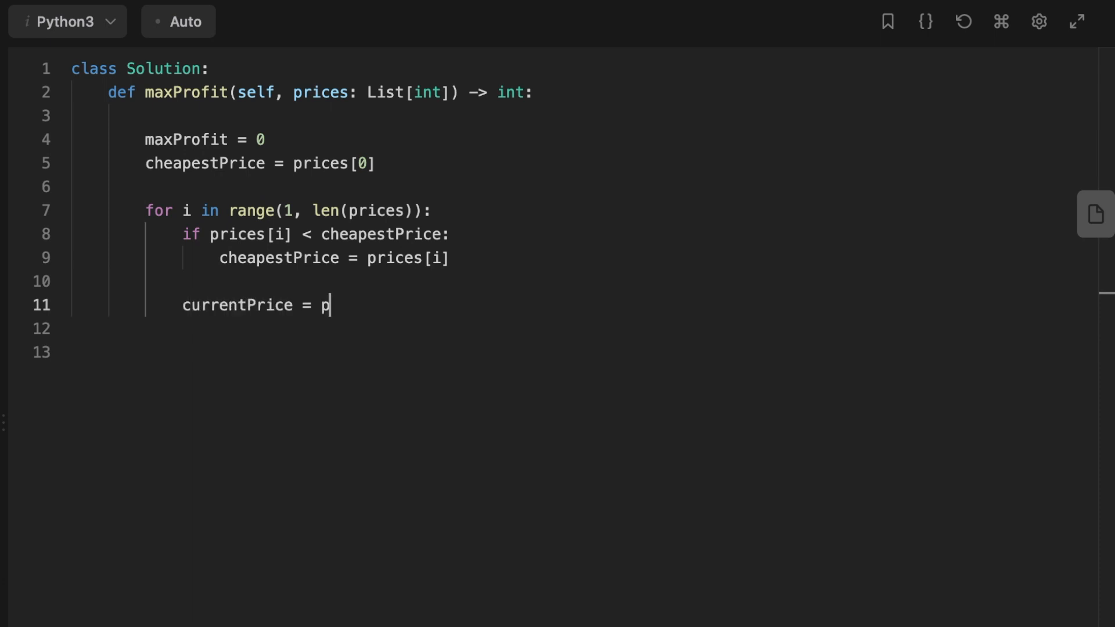
type("rices[i]")
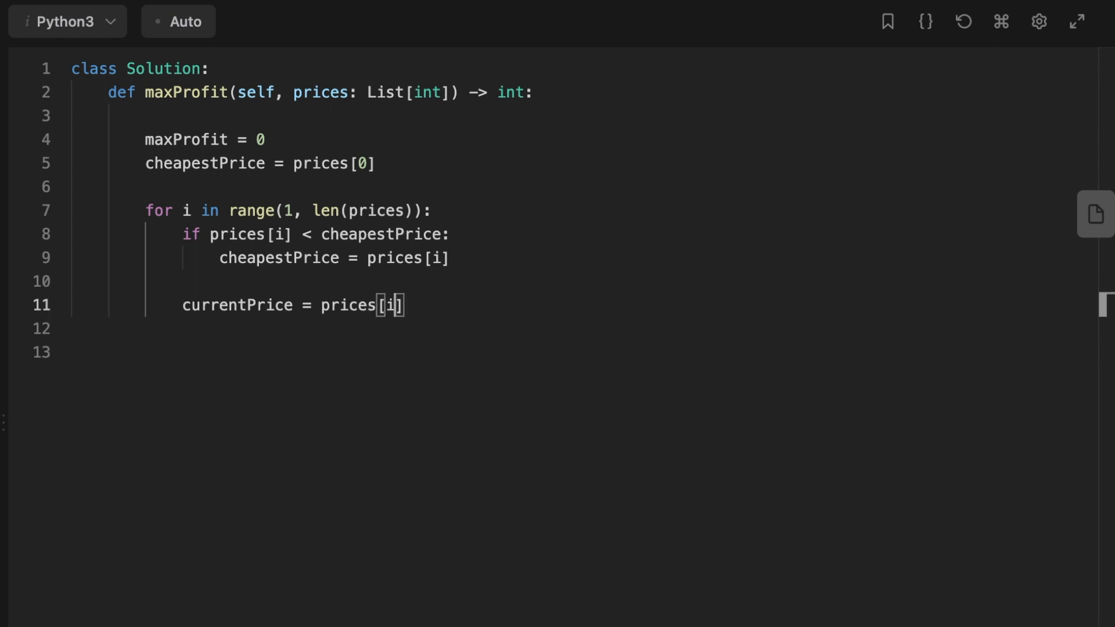
type("- chea")
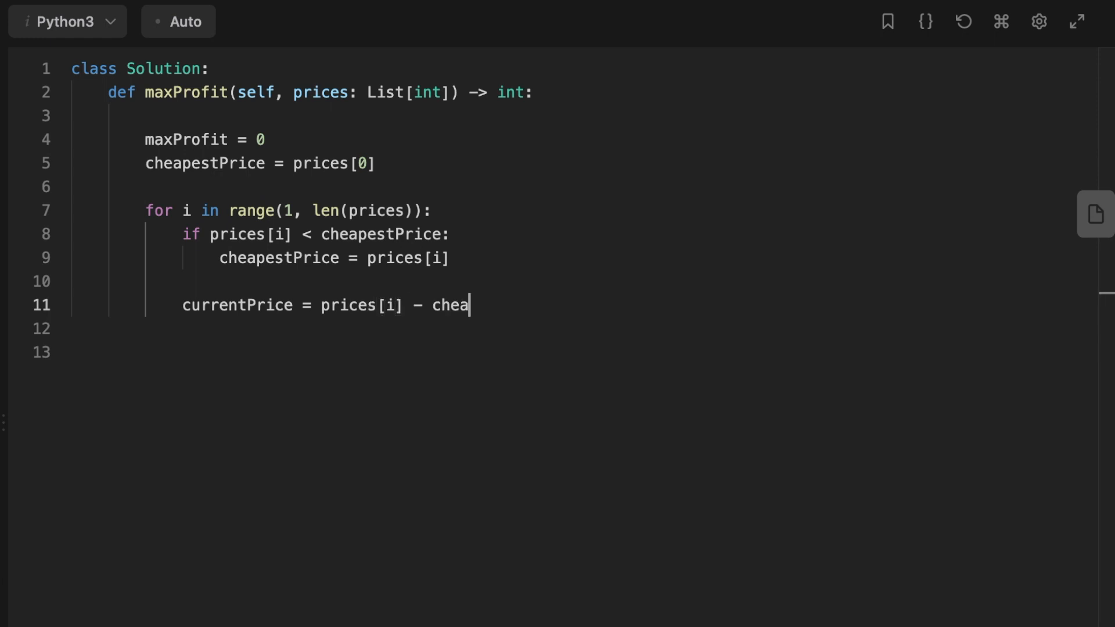
type("pestPrice")
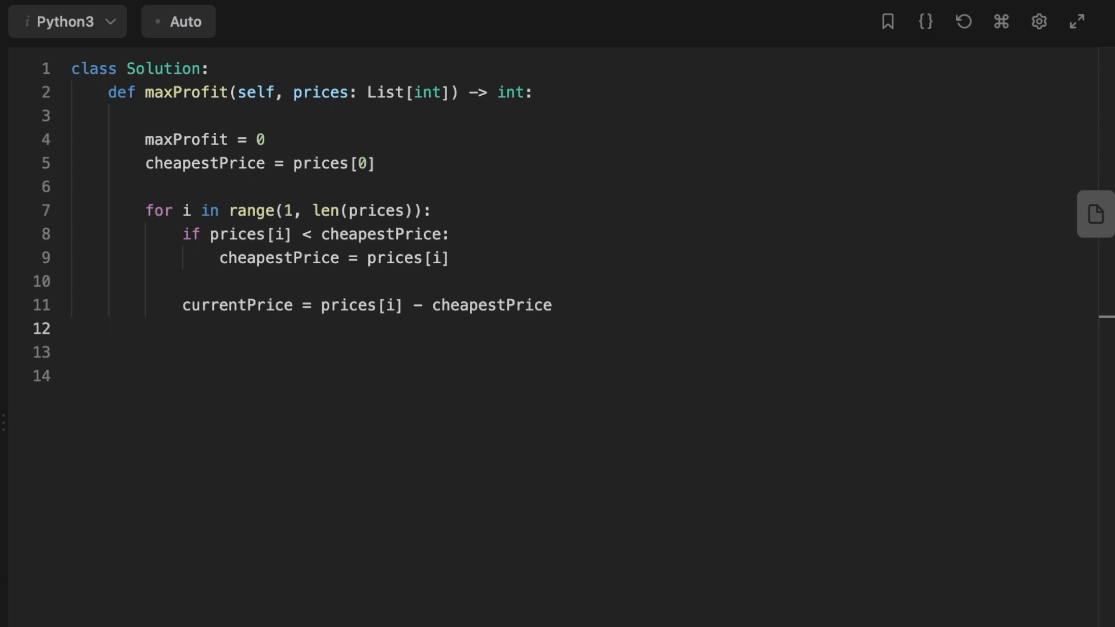
Step: Keep maxProfit = max(maxProfit, currentPrice) and return maxProfit
type("maxProfit =")
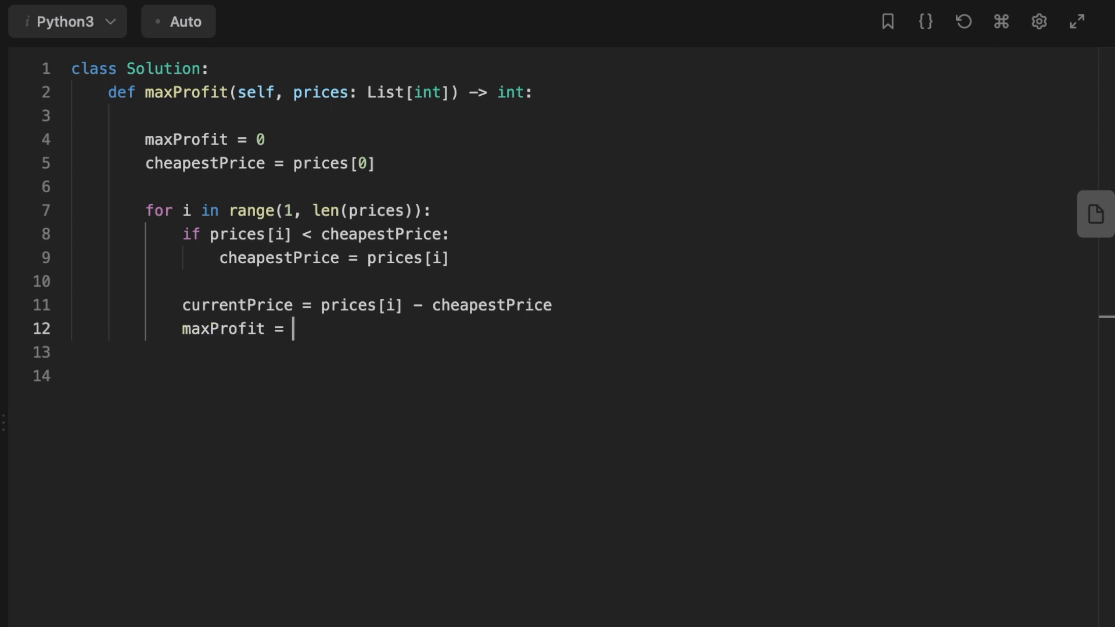
type("max(maxProfit, c)")
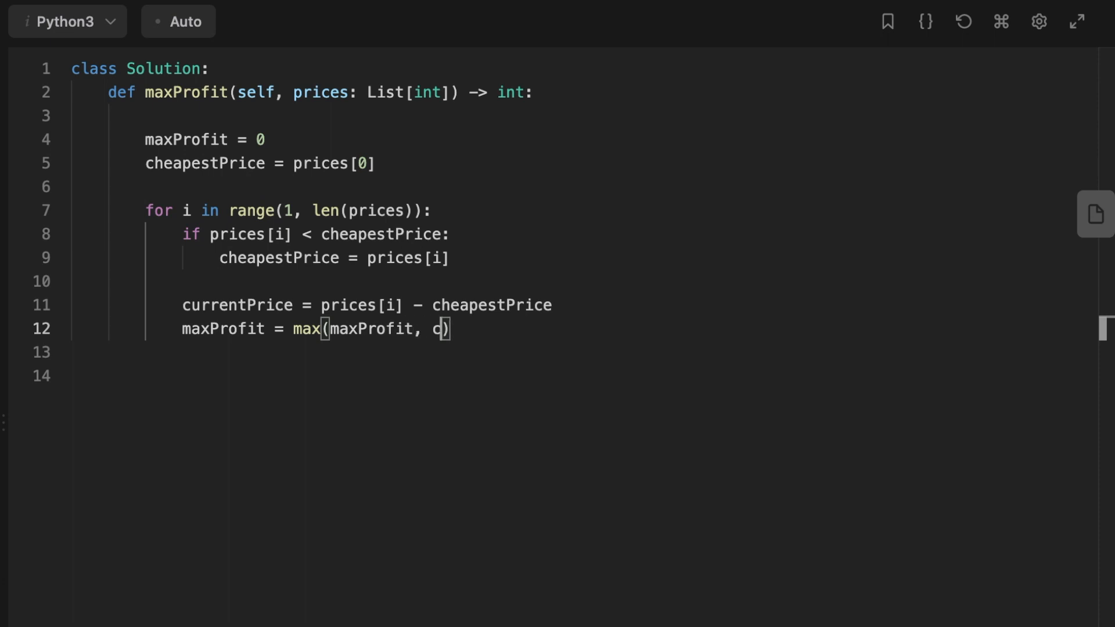
type("urrentPrice")
left_click(579, 376)
type("return m")
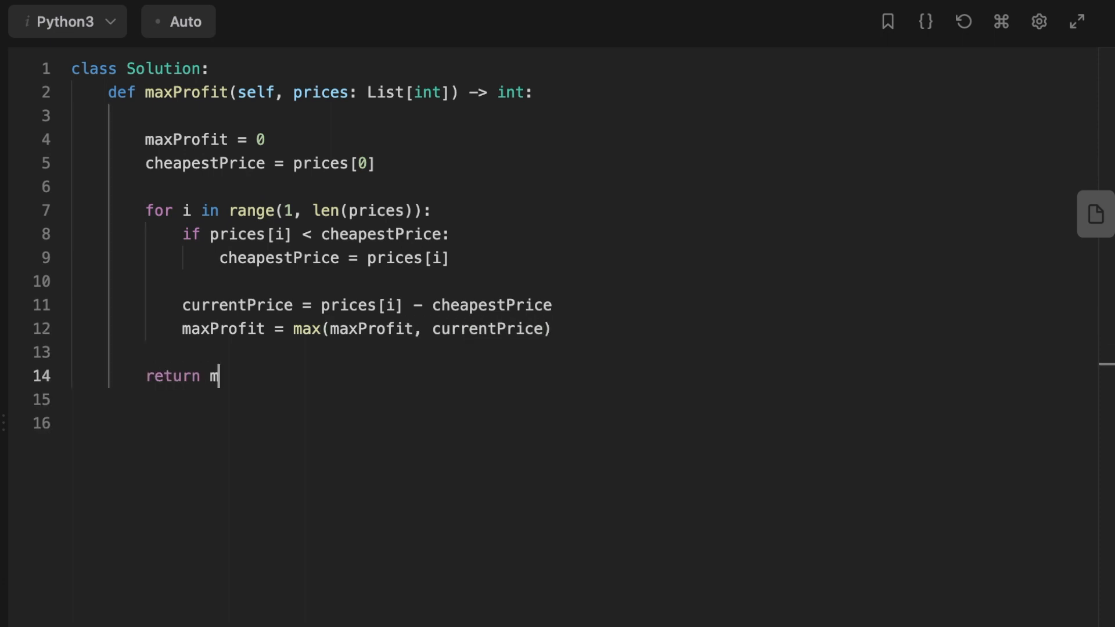
type("axProfit")
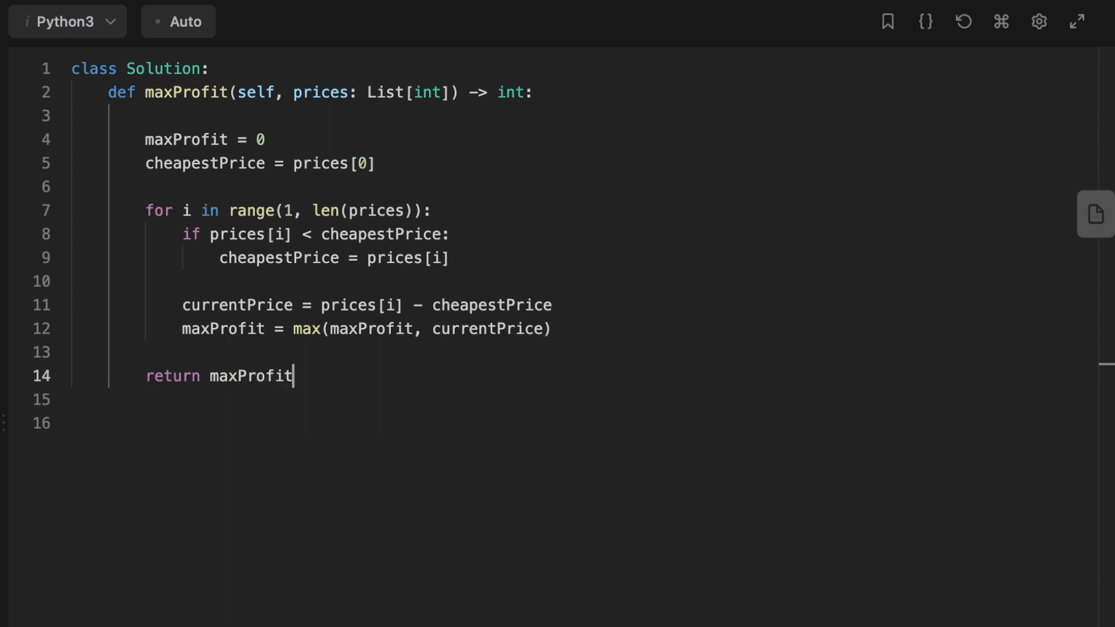
Step: Run the solution on both test cases, then submit it to see the 1463 ms runtime stats
left_click(957, 595)
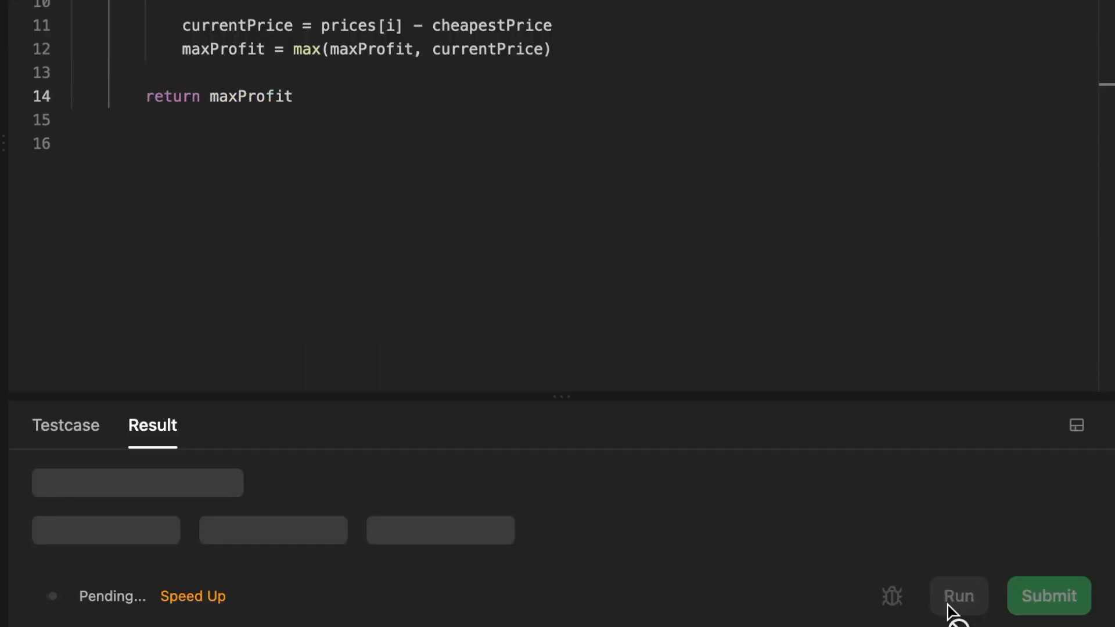
left_click(958, 596)
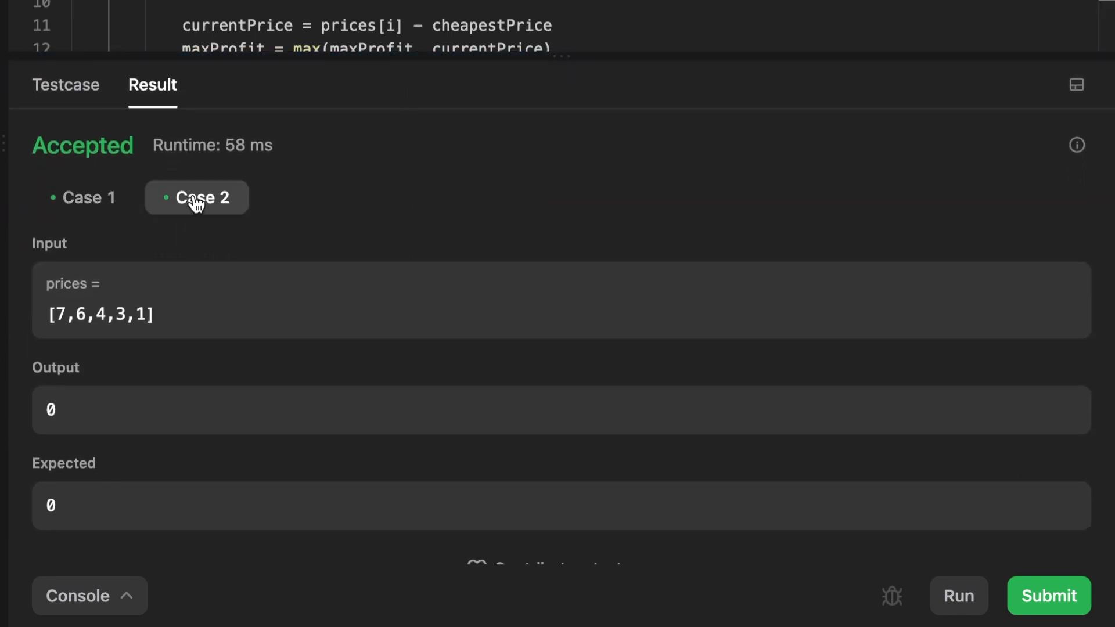
left_click(1047, 596)
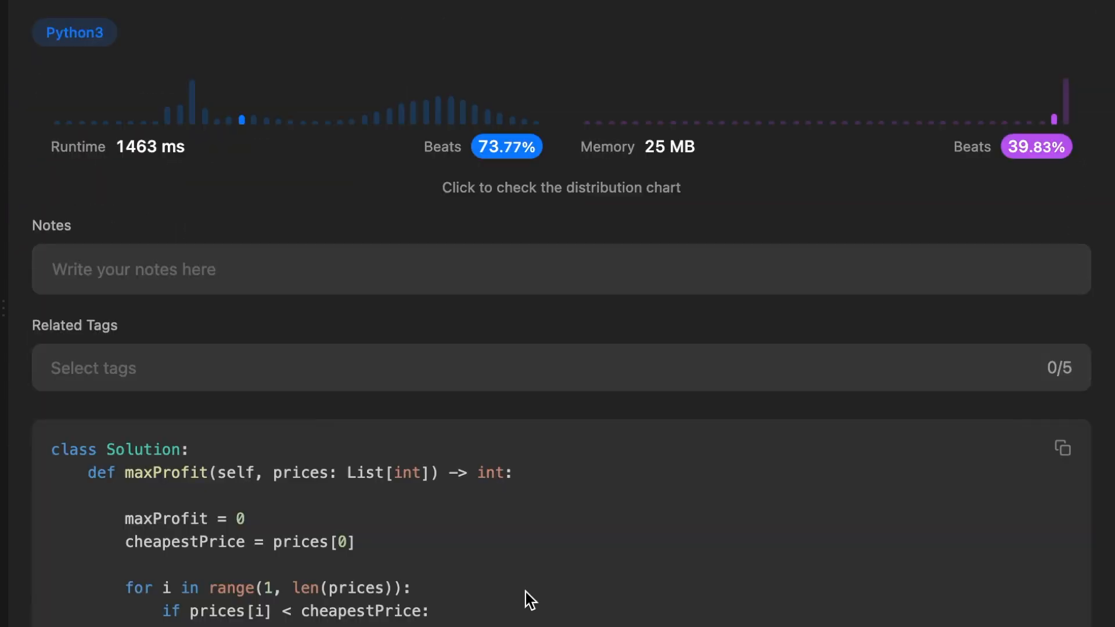